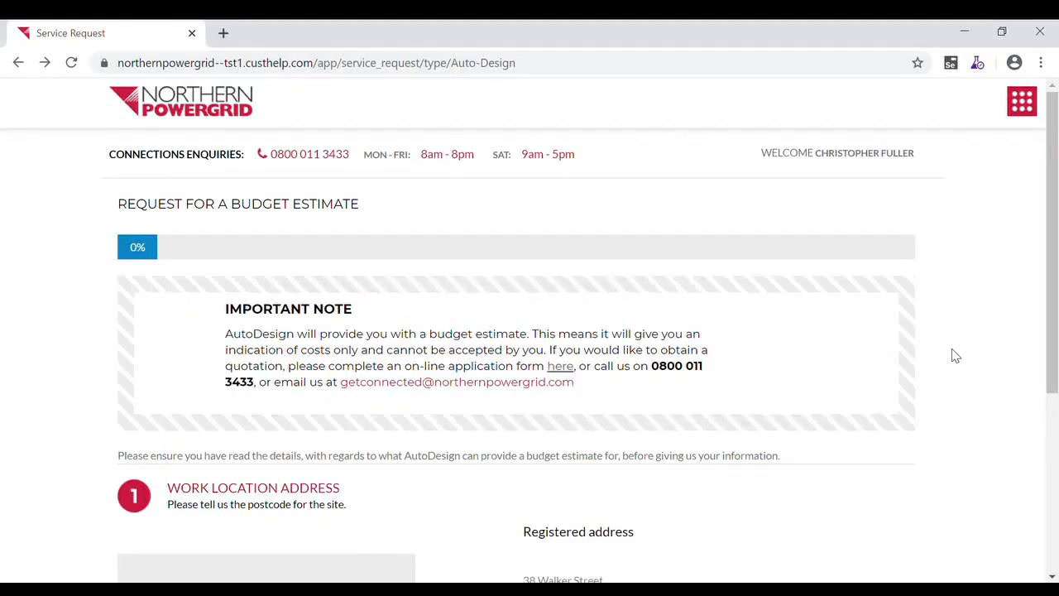
mouse_move(948, 337)
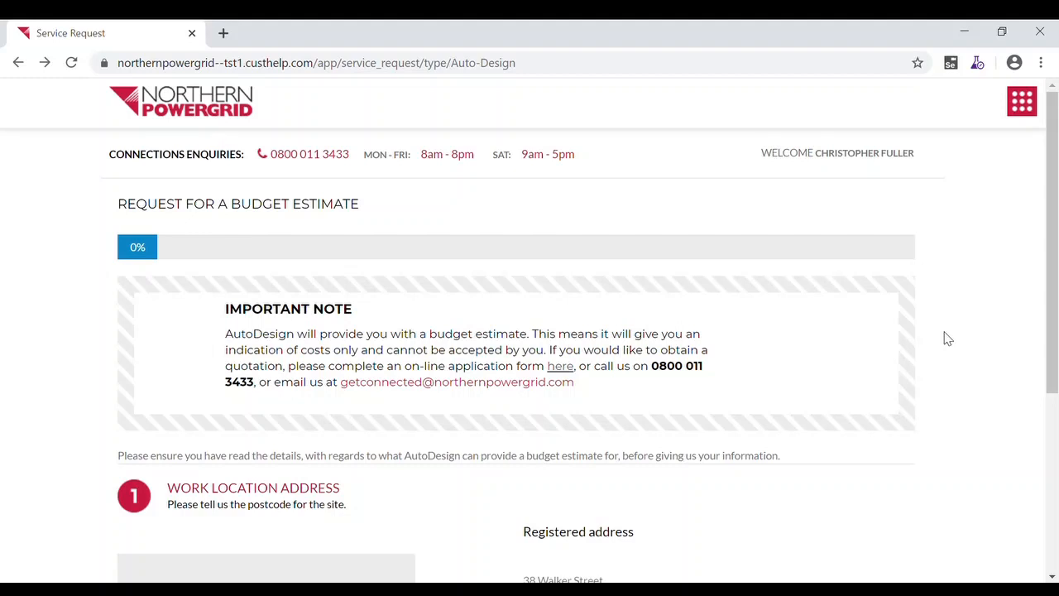
scroll(down, 3)
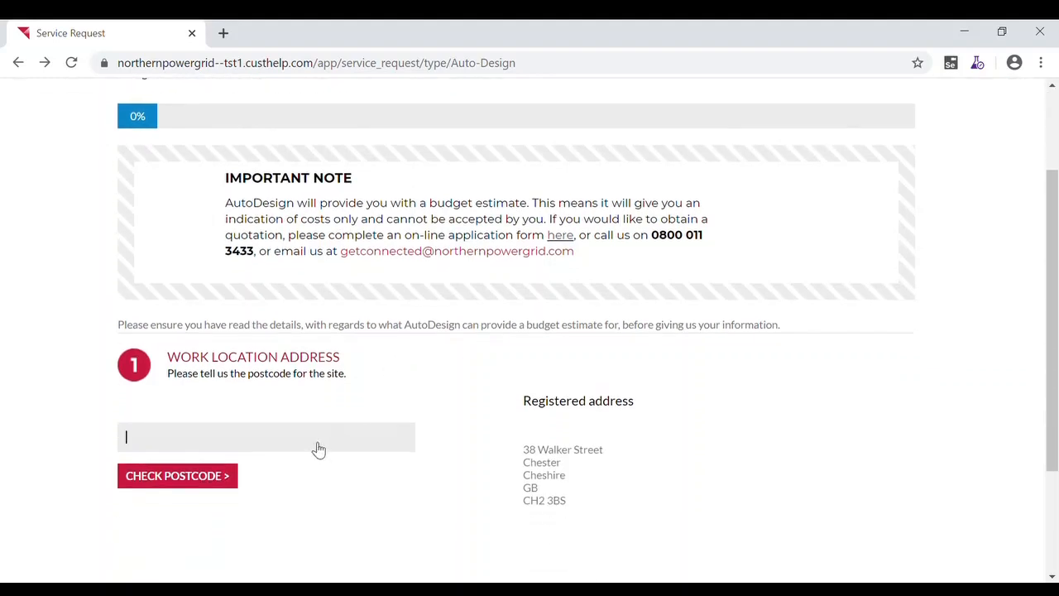
text(BD20 6LJ)
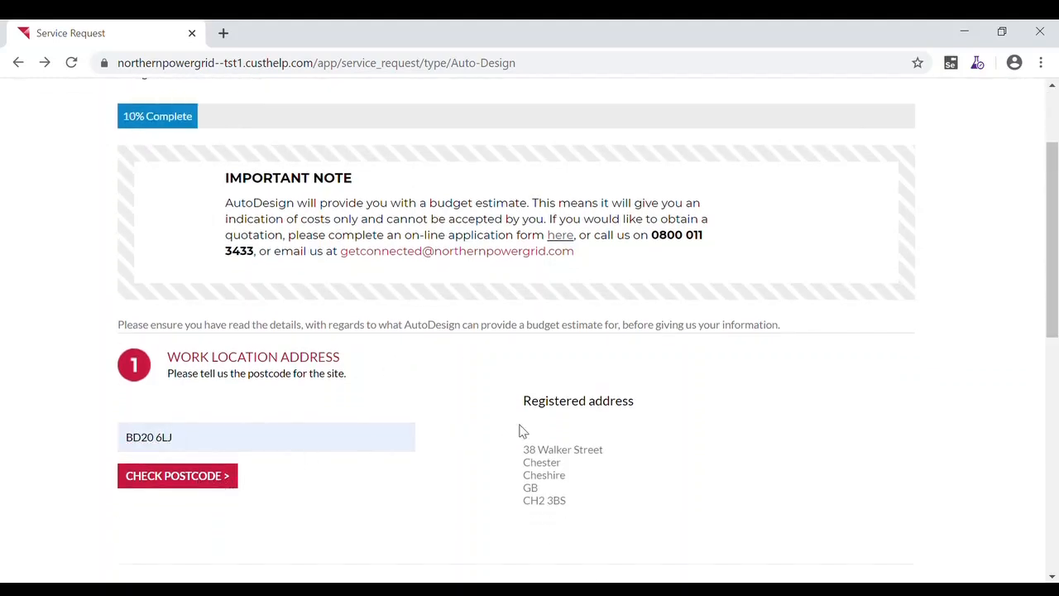
click(177, 475)
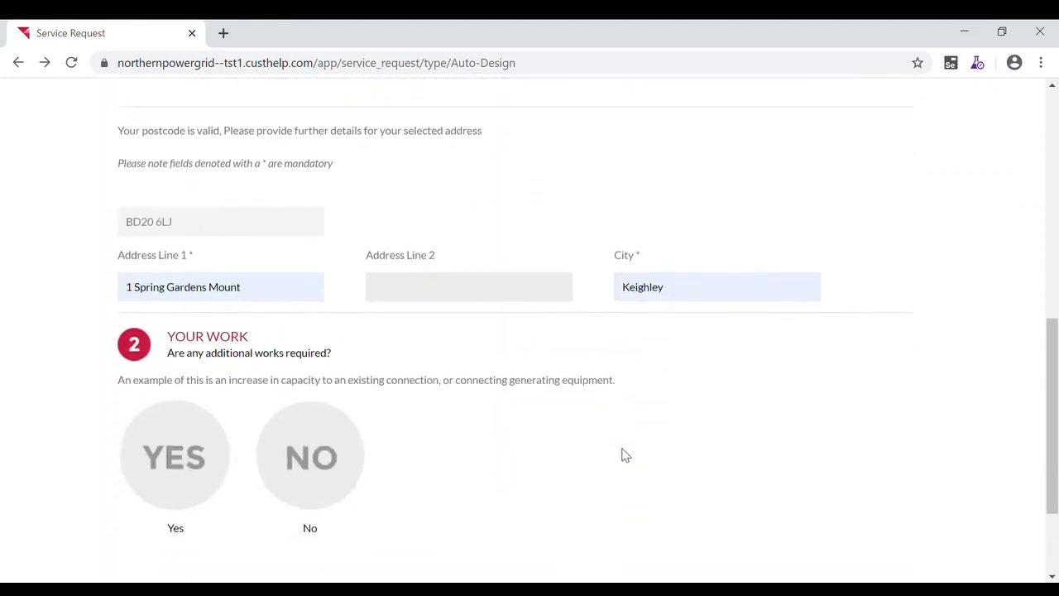
scroll(down, 3)
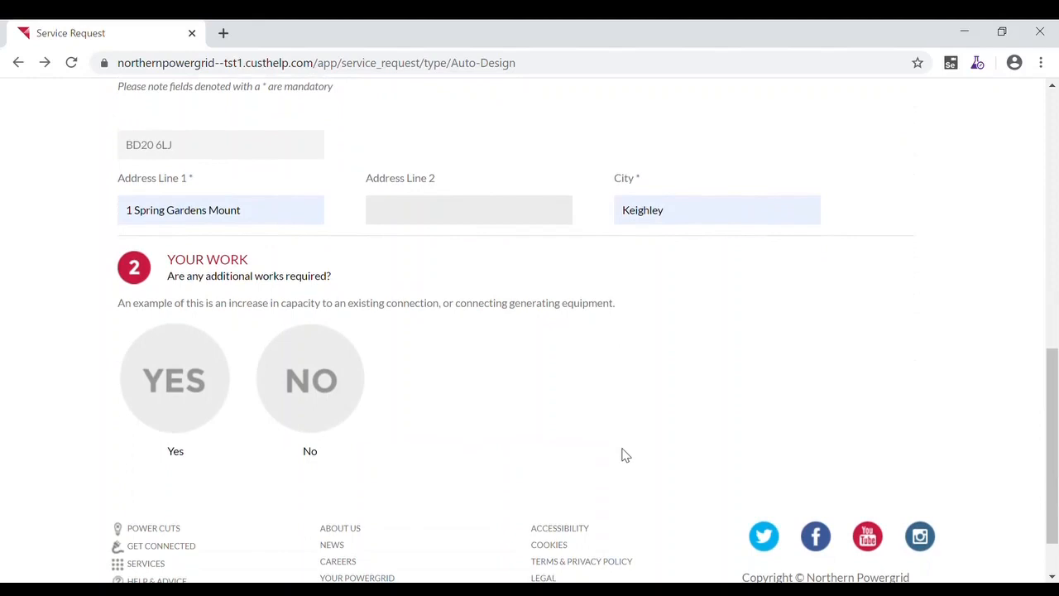
mouse_move(604, 451)
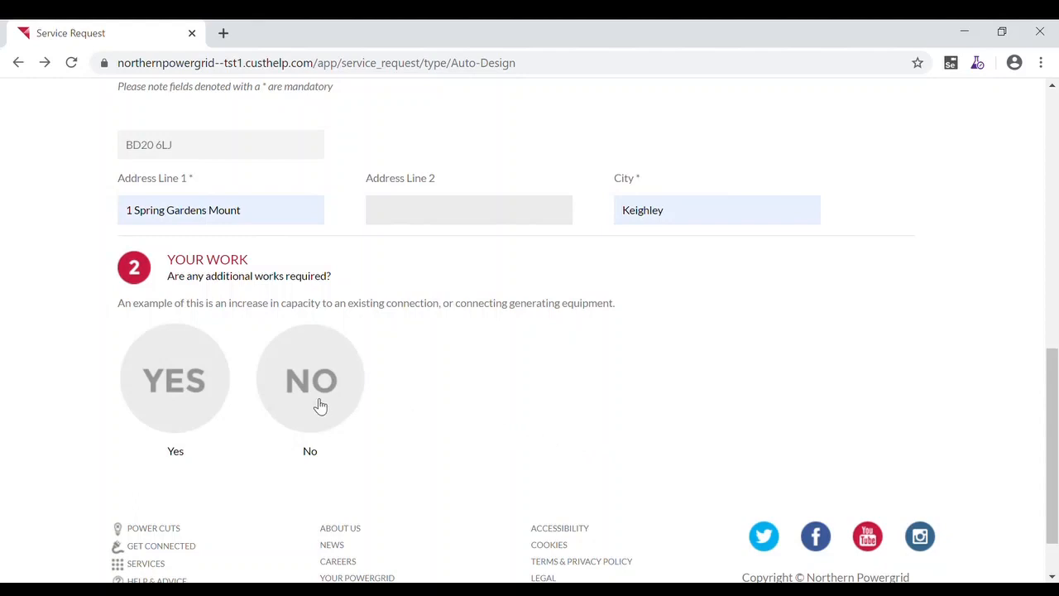
click(310, 379)
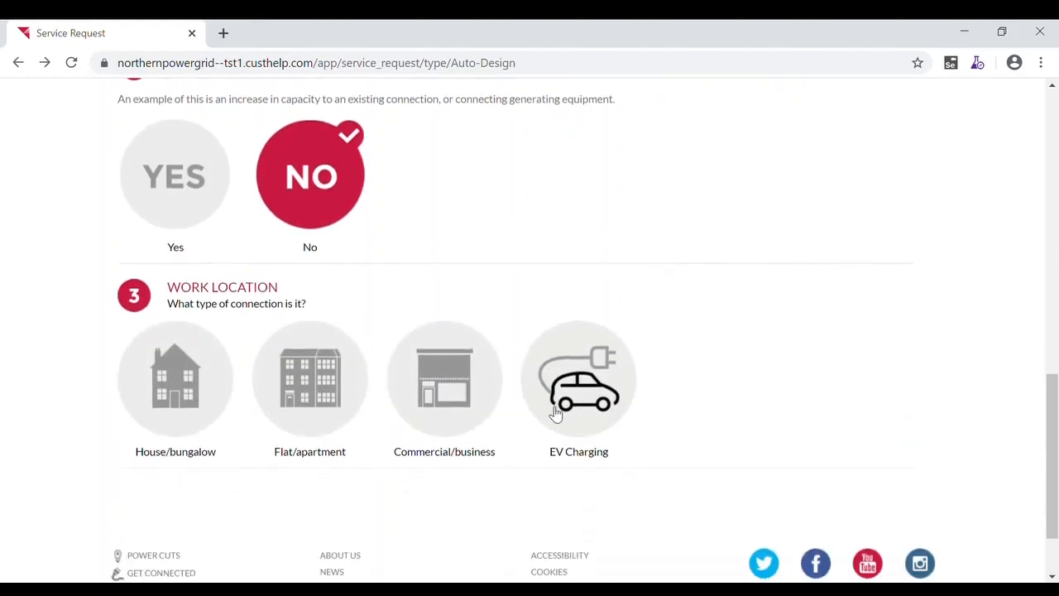
Choose House/bungalow premises, quantity 4, and Yes for electric heating
scroll(down, 3)
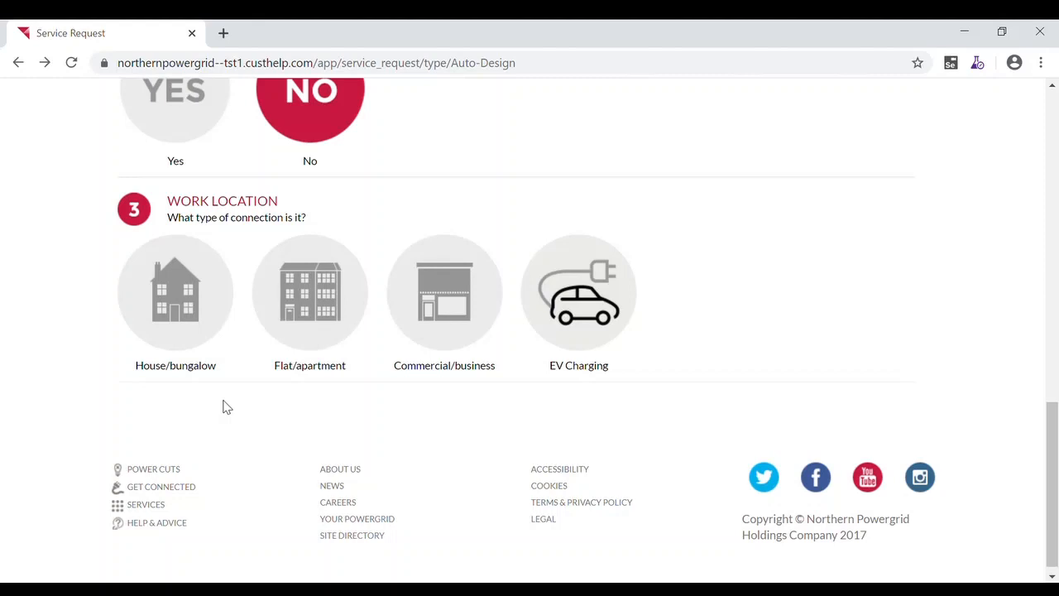
mouse_move(182, 294)
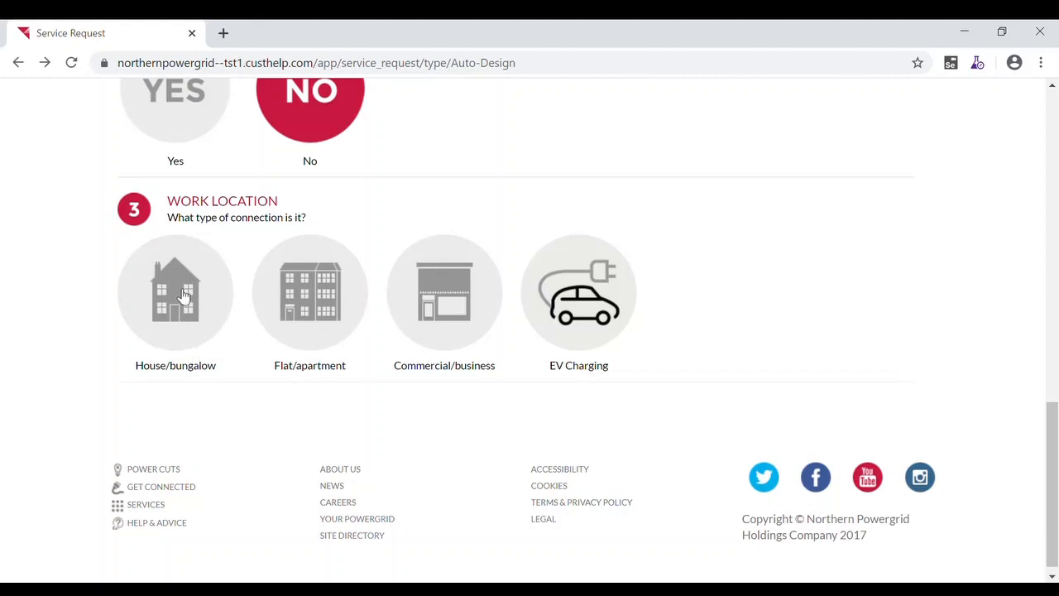
click(175, 292)
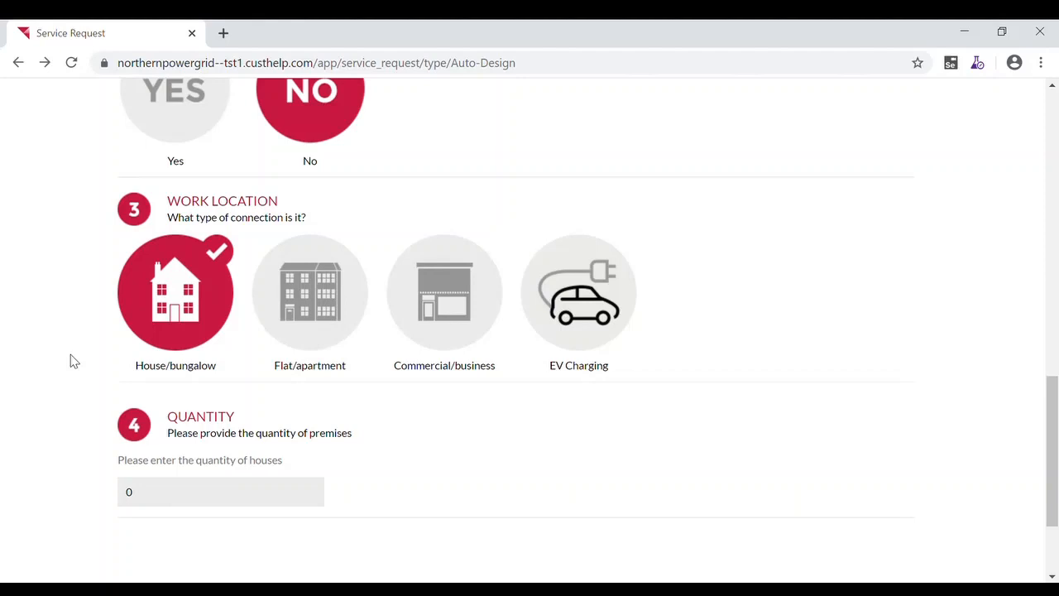
scroll(down, 3)
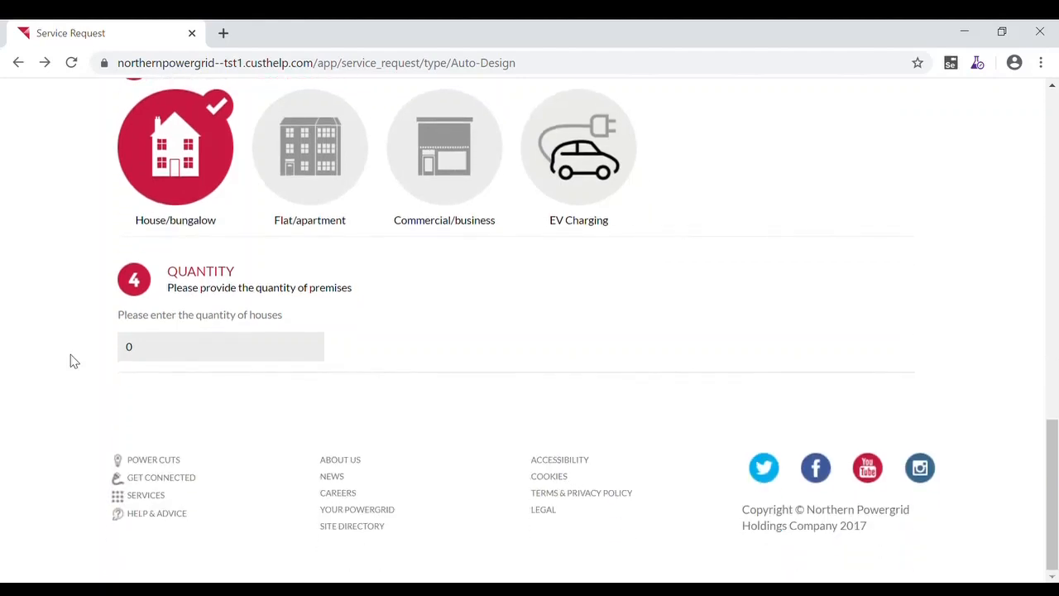
mouse_move(338, 379)
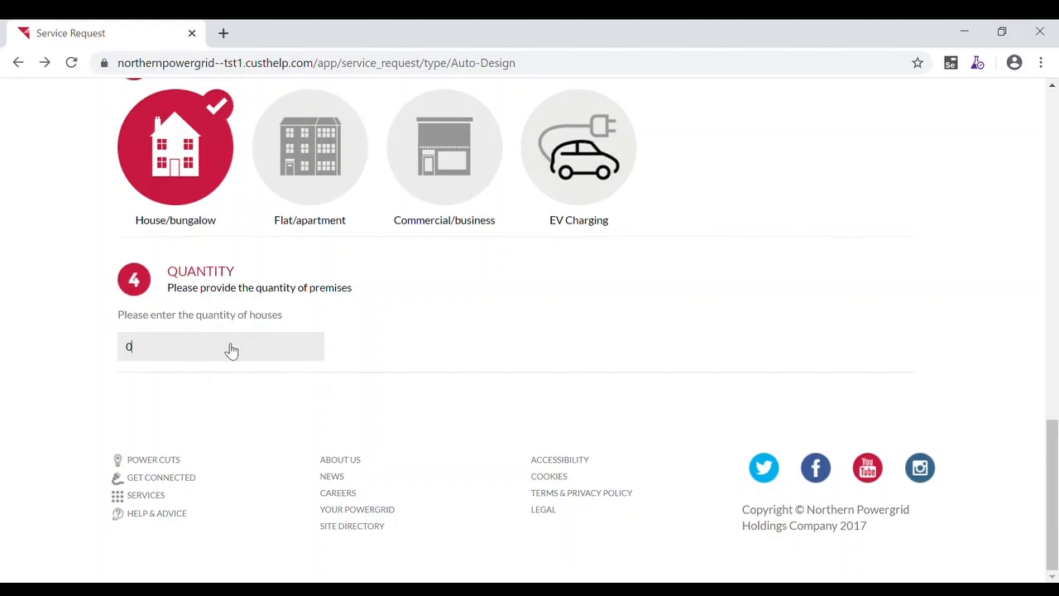
text(4)
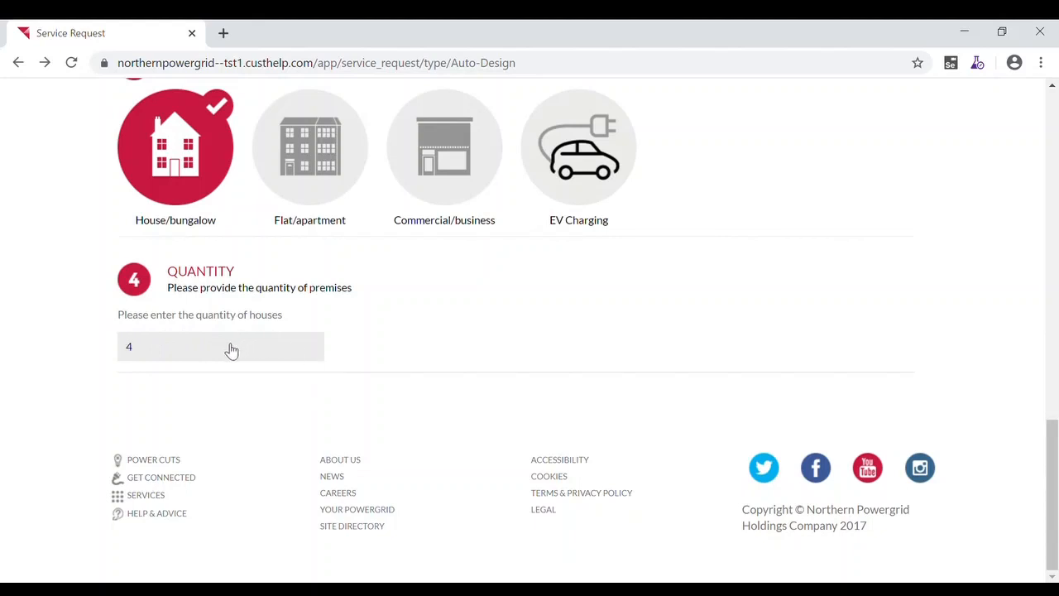
scroll(down, 3)
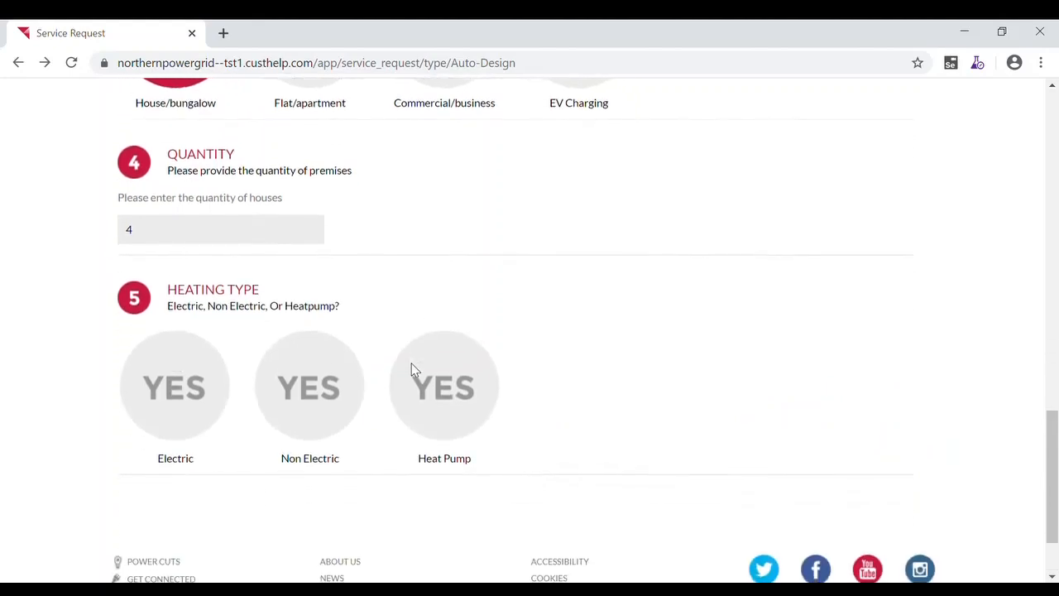
mouse_move(90, 450)
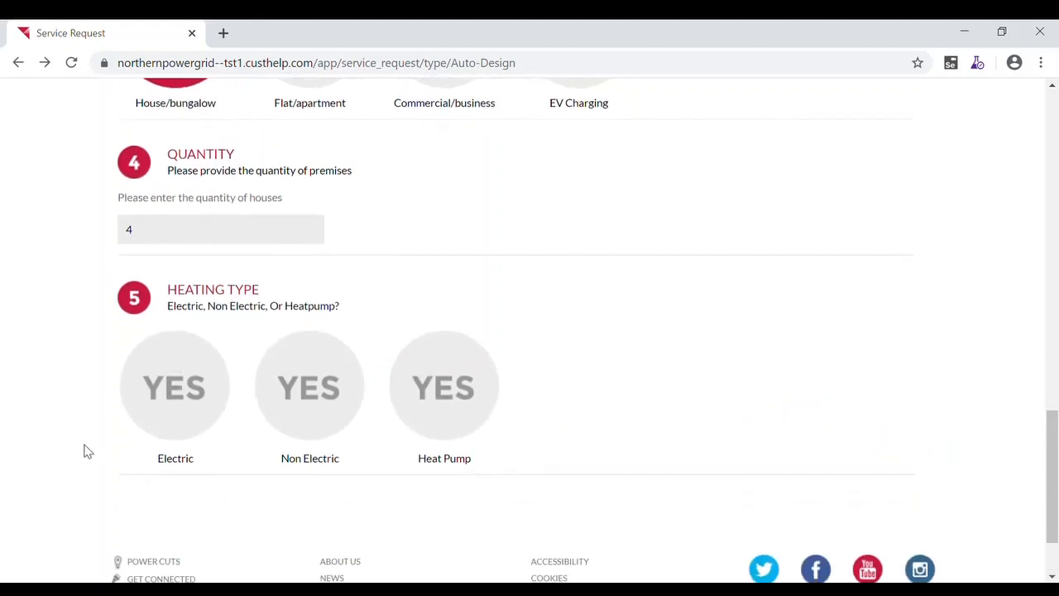
scroll(down, 3)
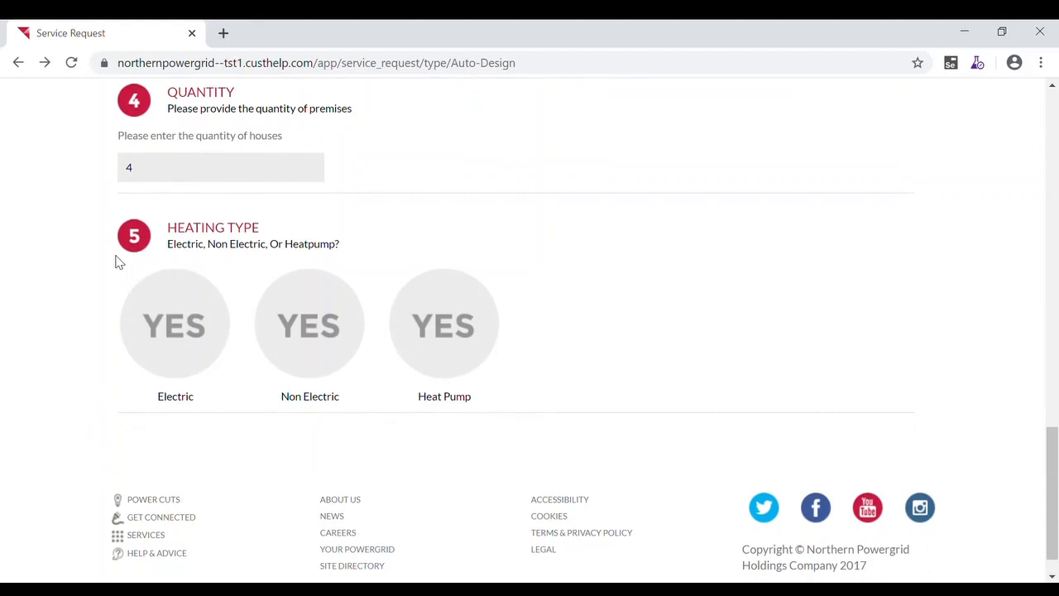
mouse_move(101, 291)
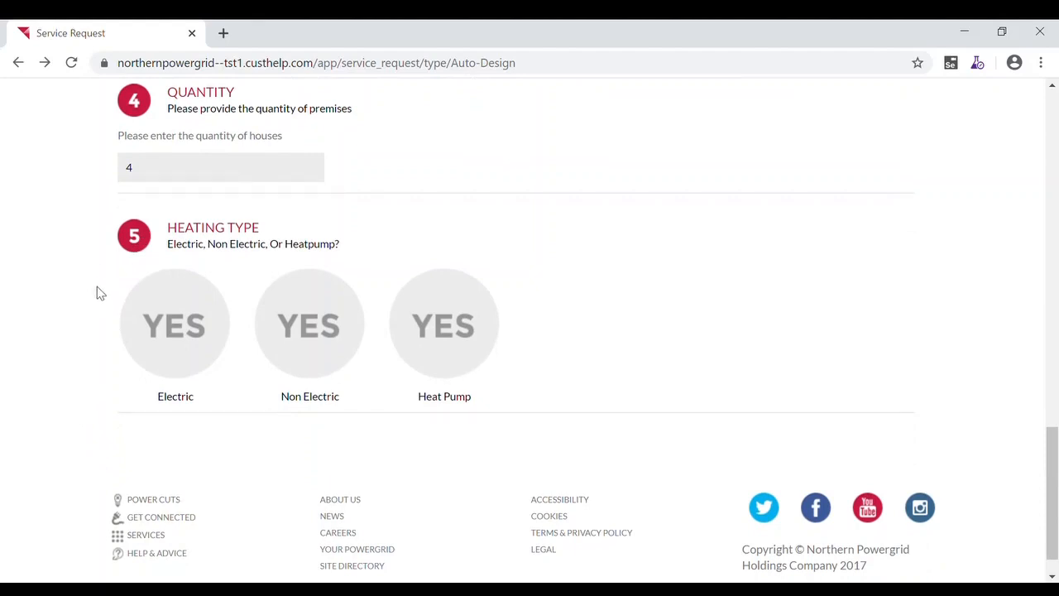
click(175, 323)
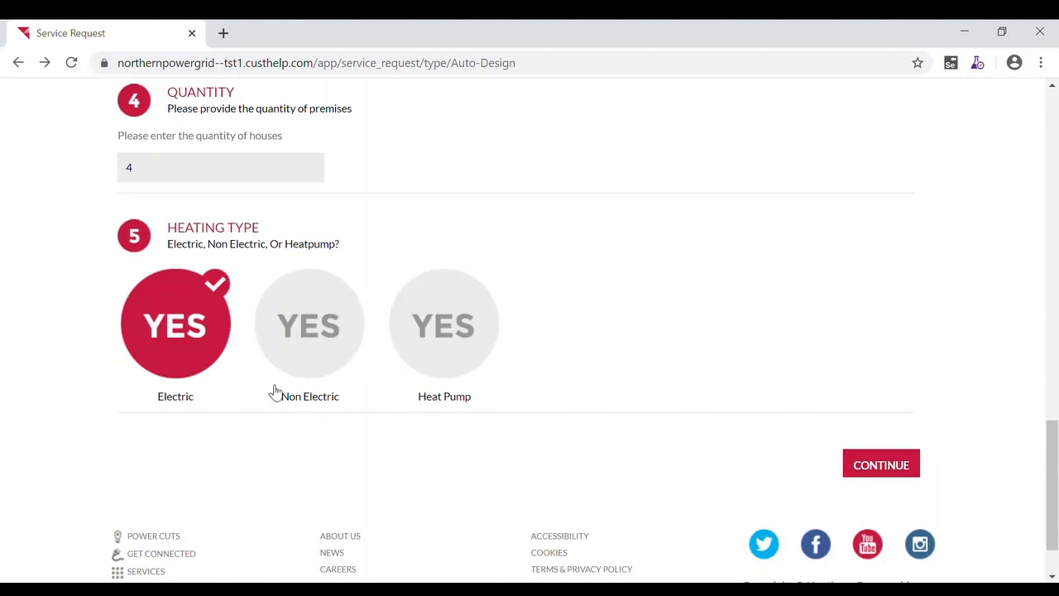
mouse_move(695, 331)
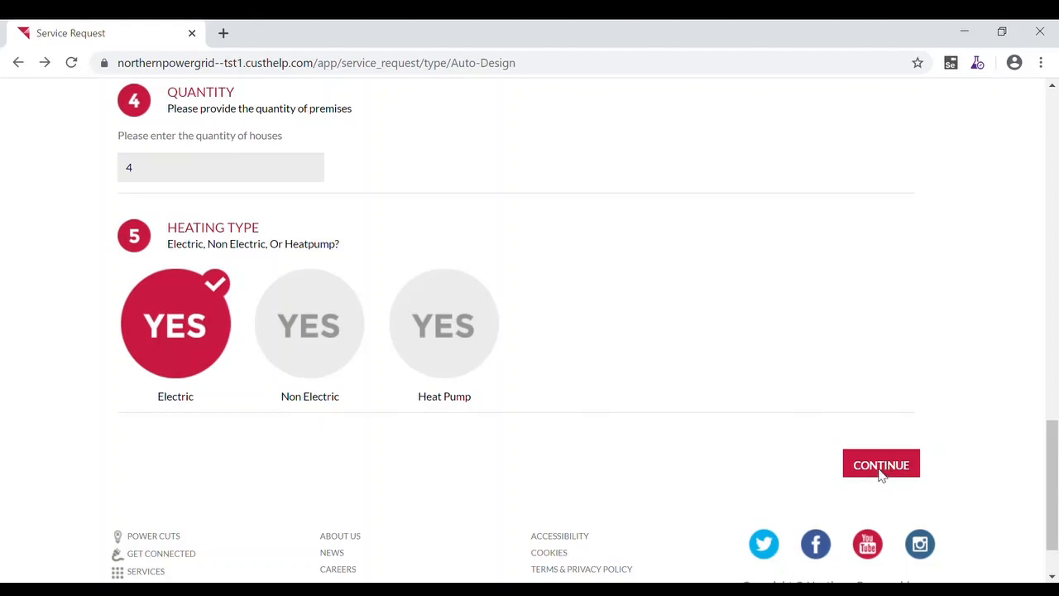
Confirm the reviewed details are correct and continue past the Improving Our Service privacy notice
click(880, 463)
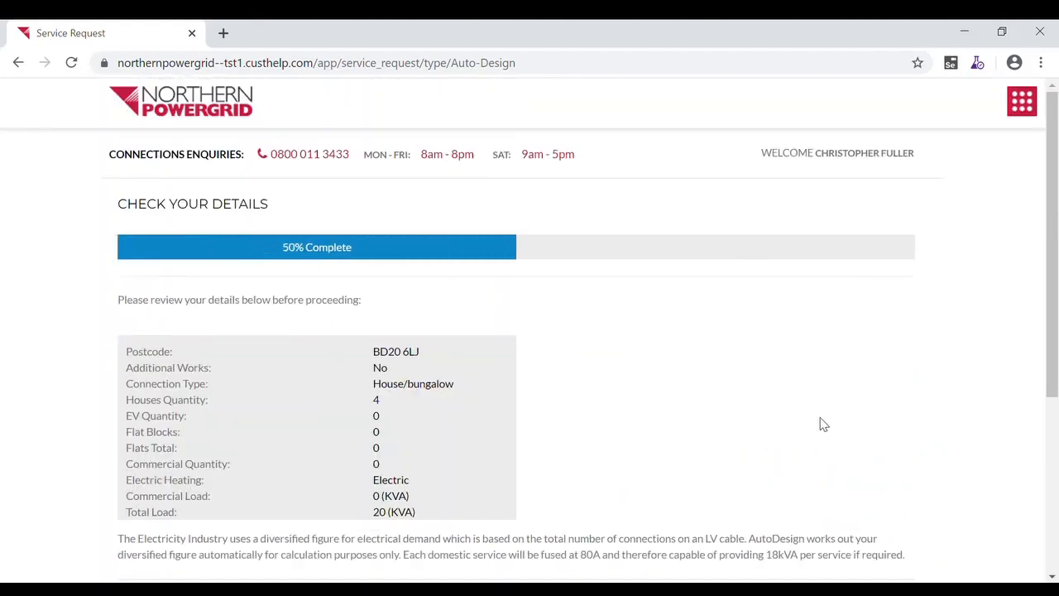
mouse_move(753, 370)
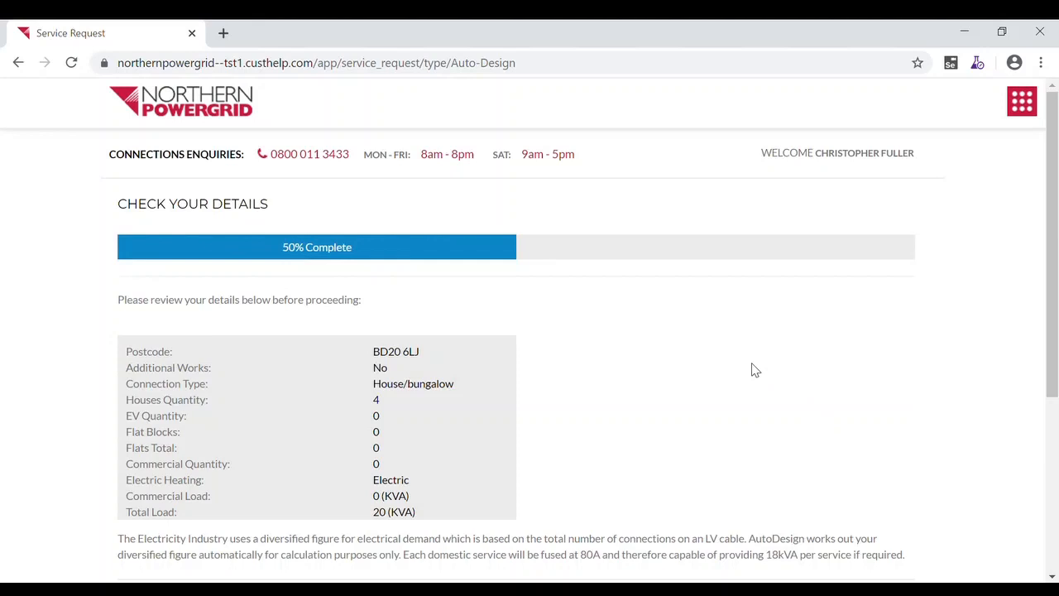
scroll(down, 3)
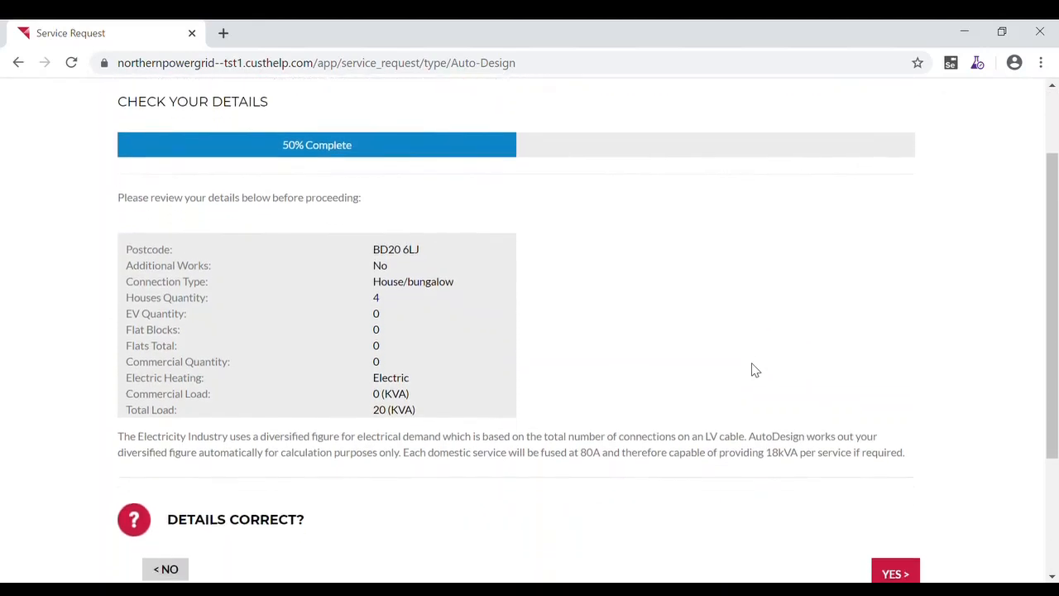
scroll(down, 3)
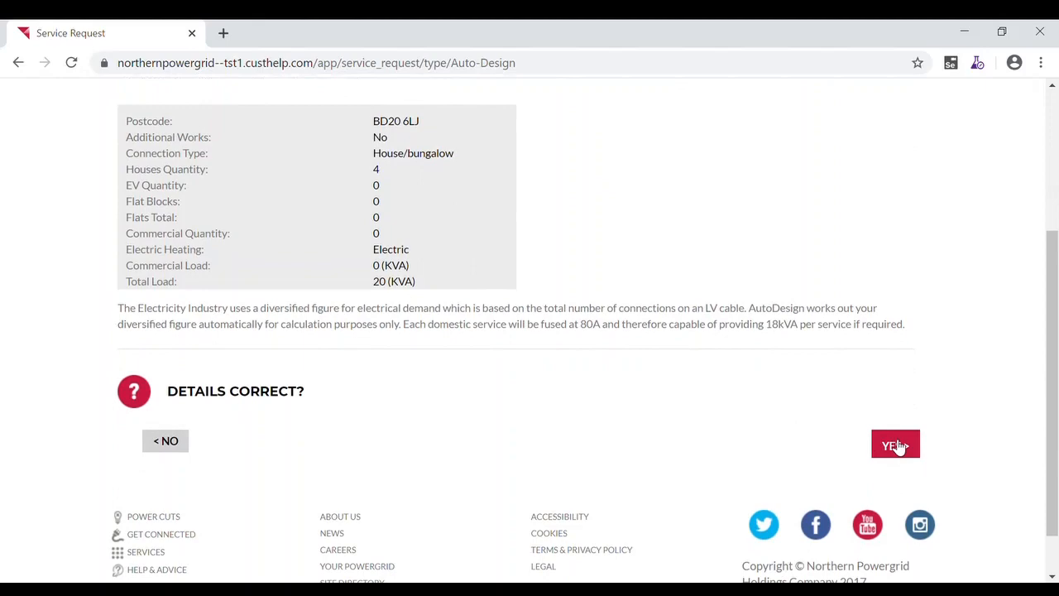
click(895, 444)
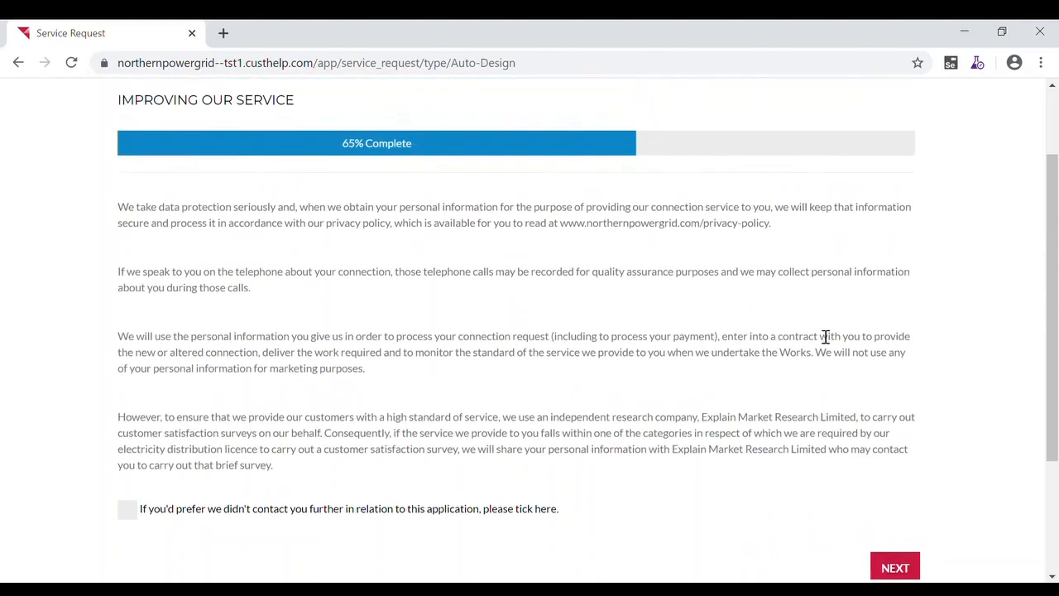
scroll(down, 3)
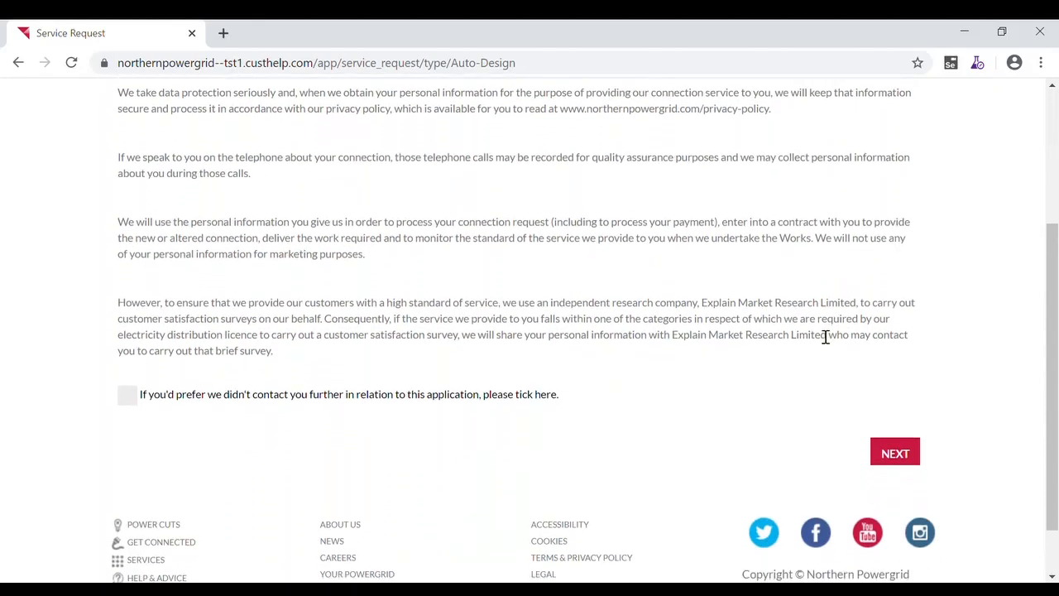
click(893, 454)
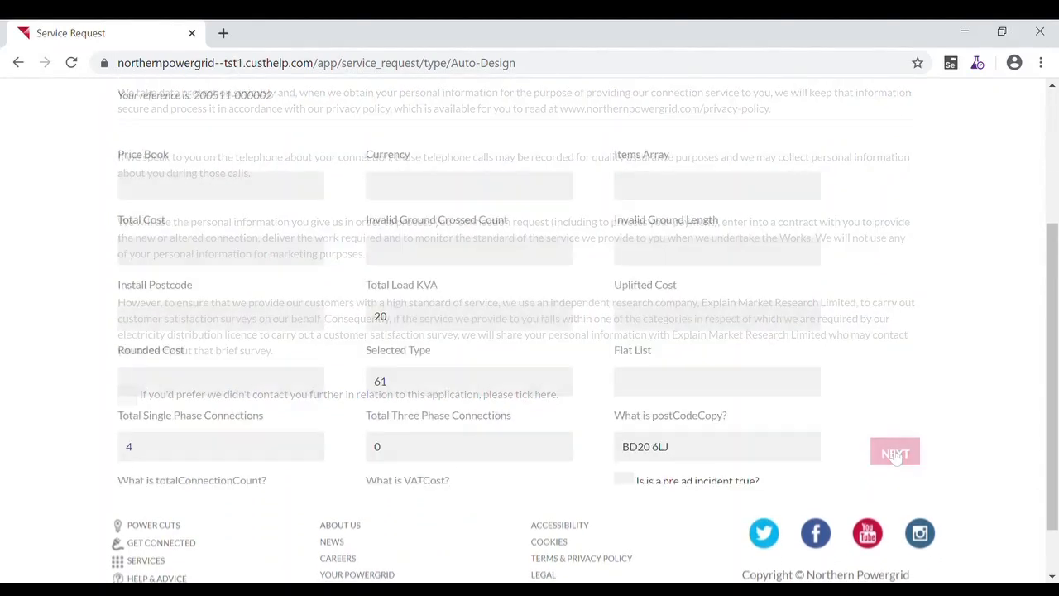
Continue to the 75% site map step and pan to the field south-east of Spring Gardens Mount
click(894, 450)
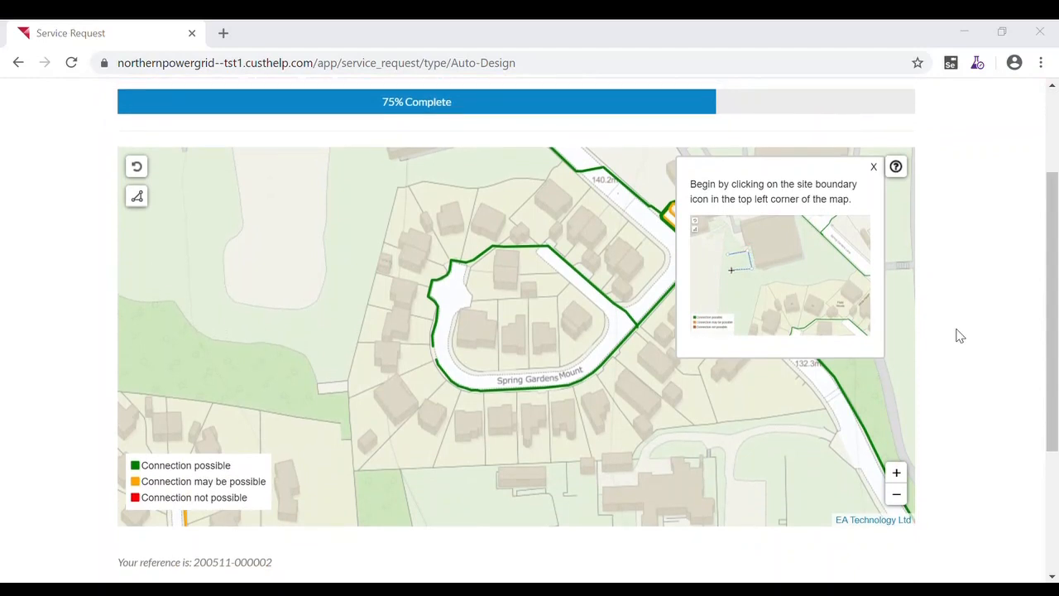
click(730, 257)
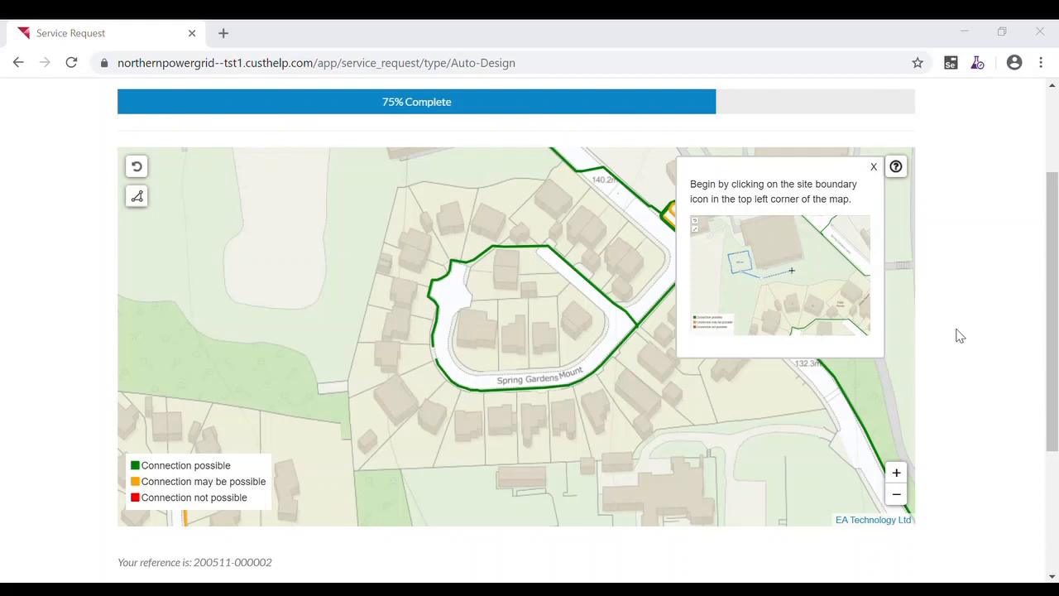
mouse_move(811, 258)
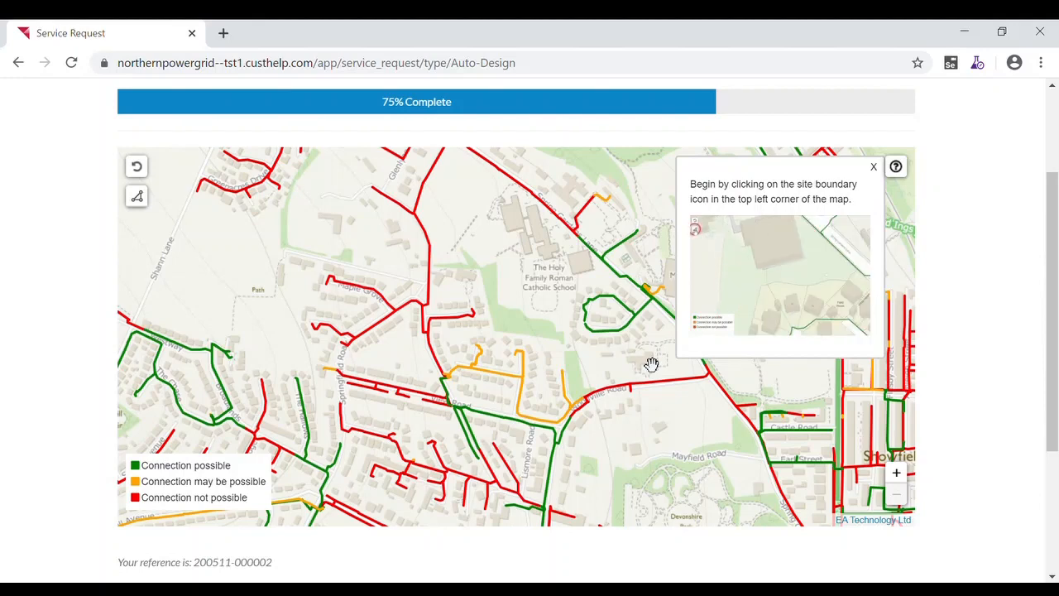
mouse_move(642, 351)
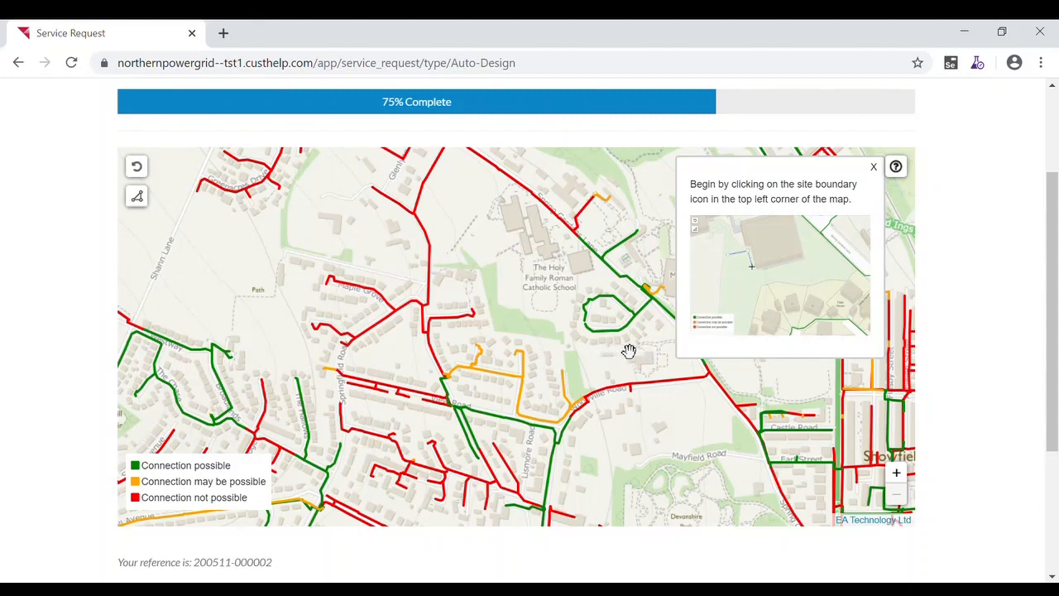
mouse_move(667, 404)
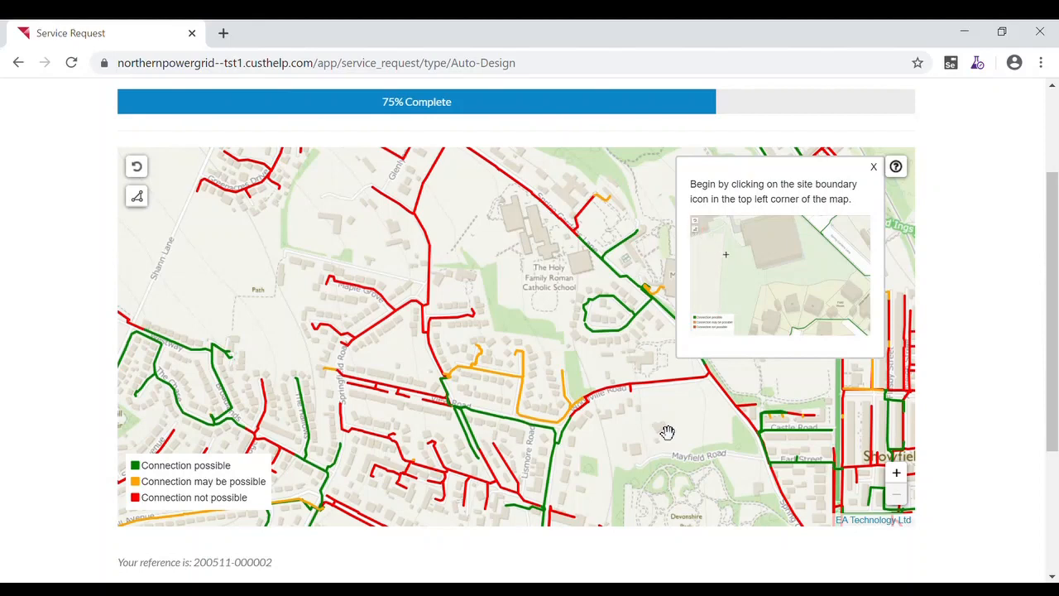
click(748, 252)
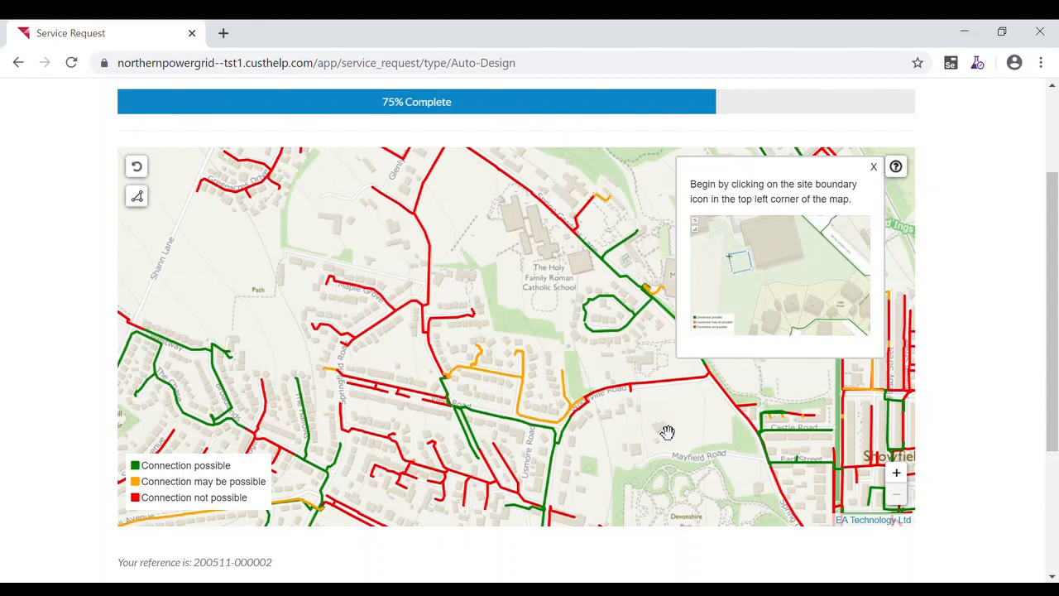
drag(669, 432, 564, 427)
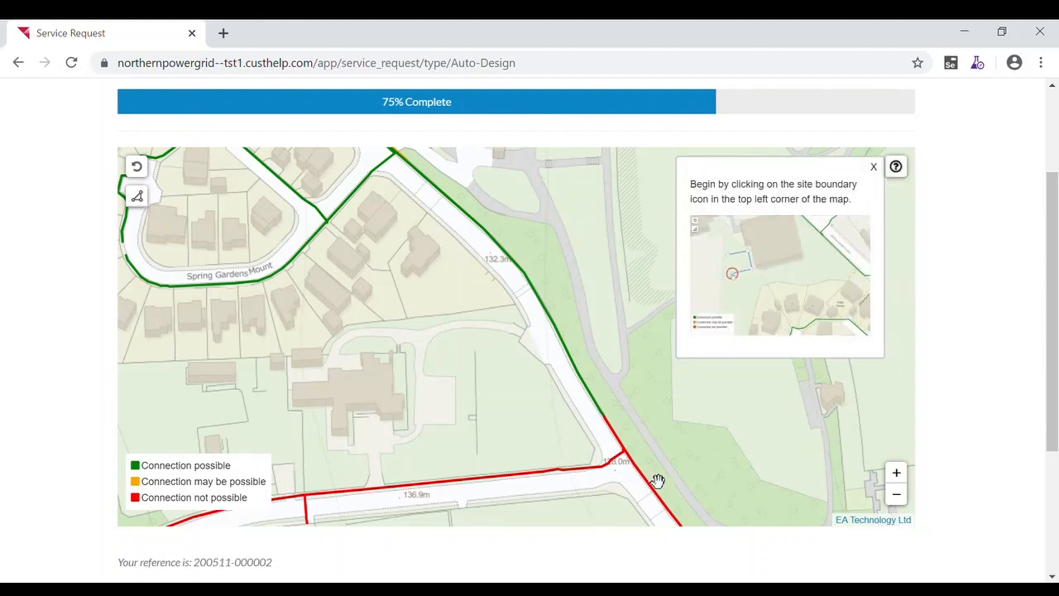
Draw the site boundary, start the cable route at its edge, and confirm Yes to proceed
click(136, 195)
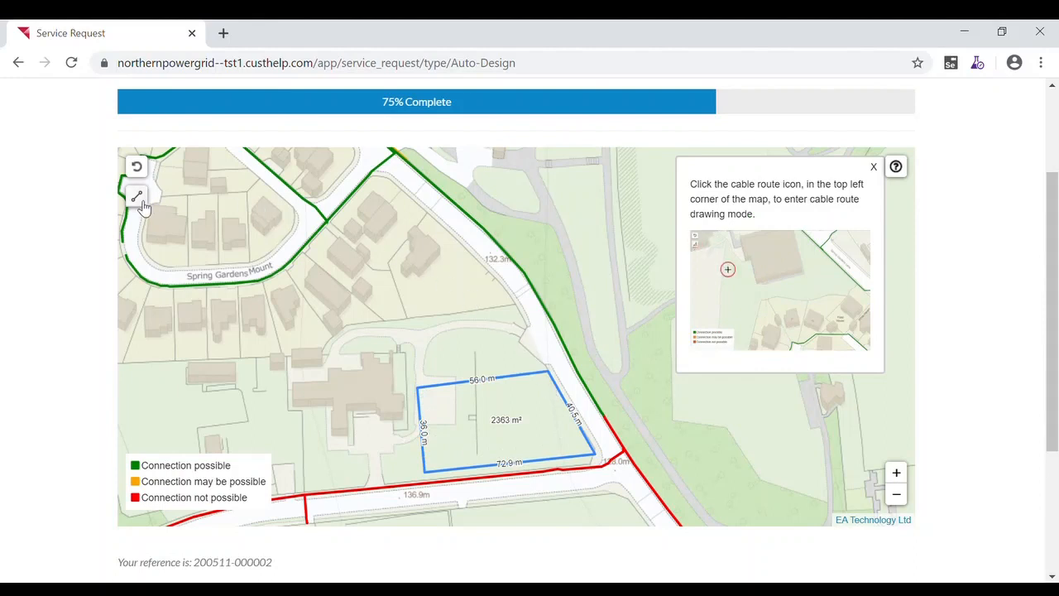
click(136, 195)
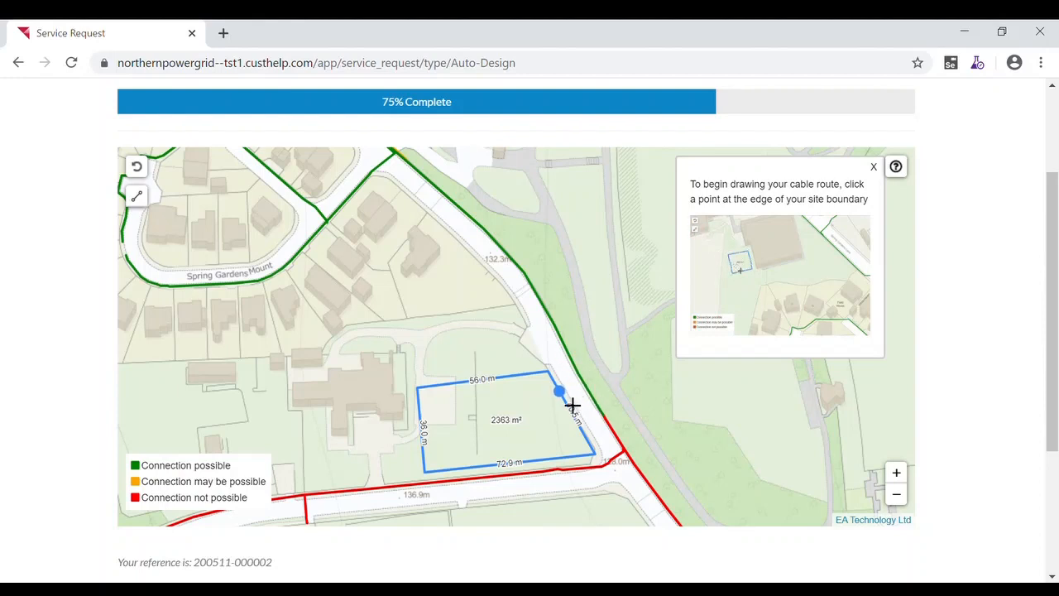
click(559, 391)
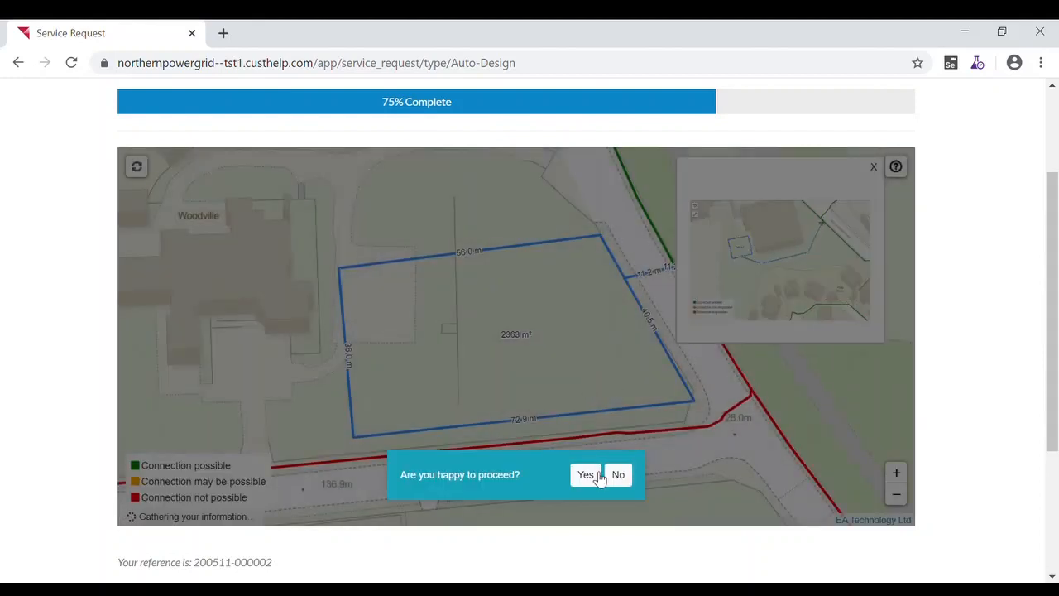
click(586, 473)
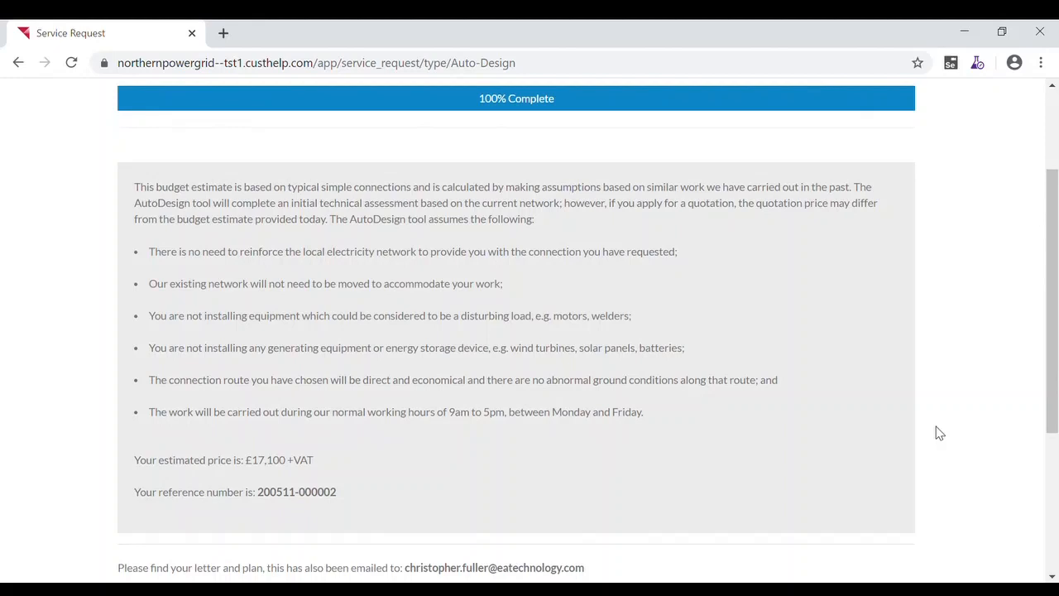
mouse_move(251, 480)
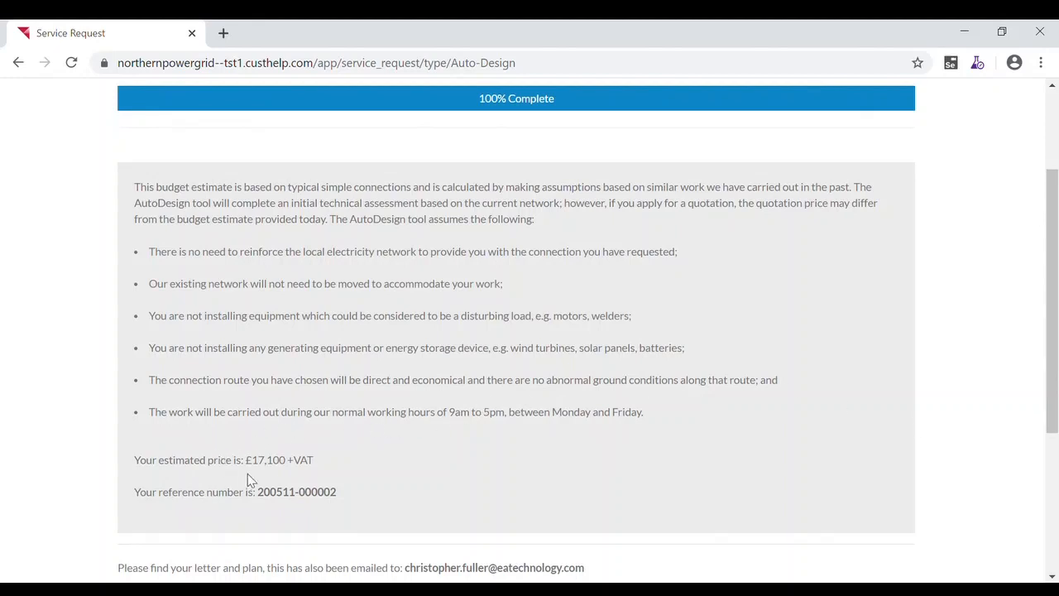
mouse_move(364, 465)
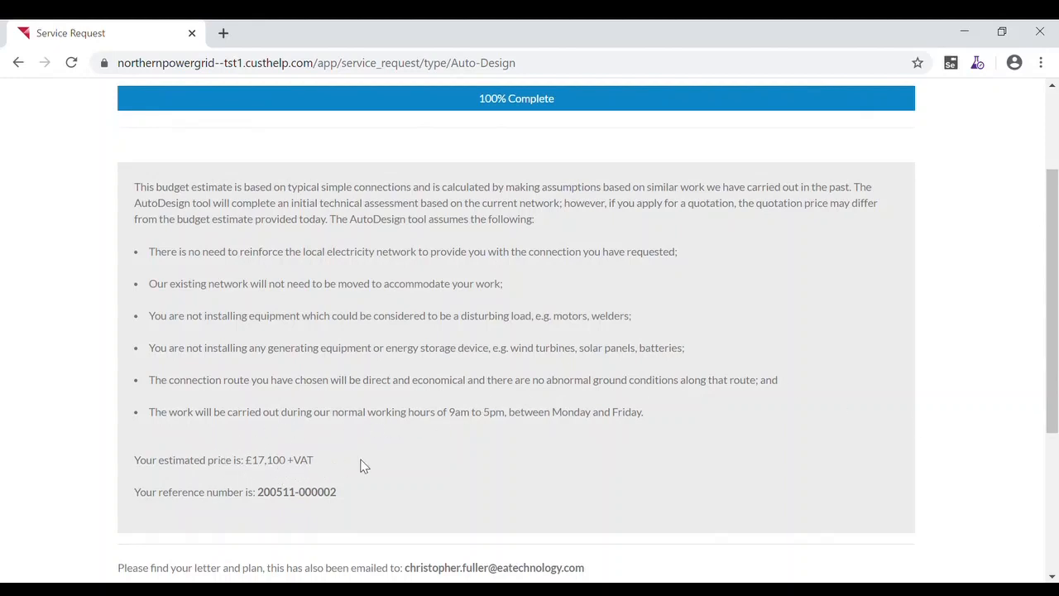
Download the LV Budget Letter for the £17,100 + VAT estimate from the results page
scroll(down, 3)
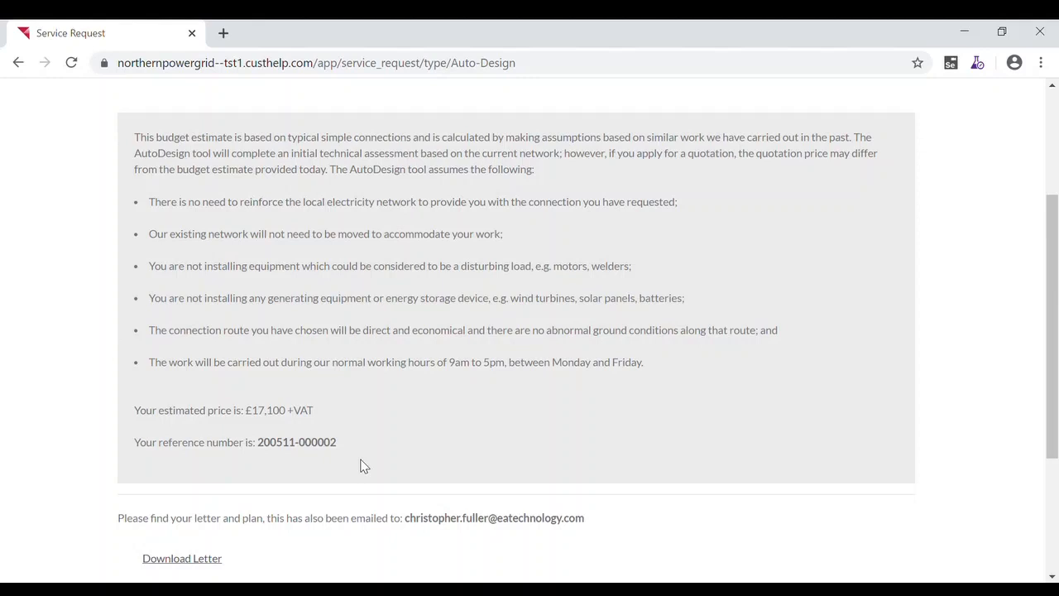
scroll(down, 3)
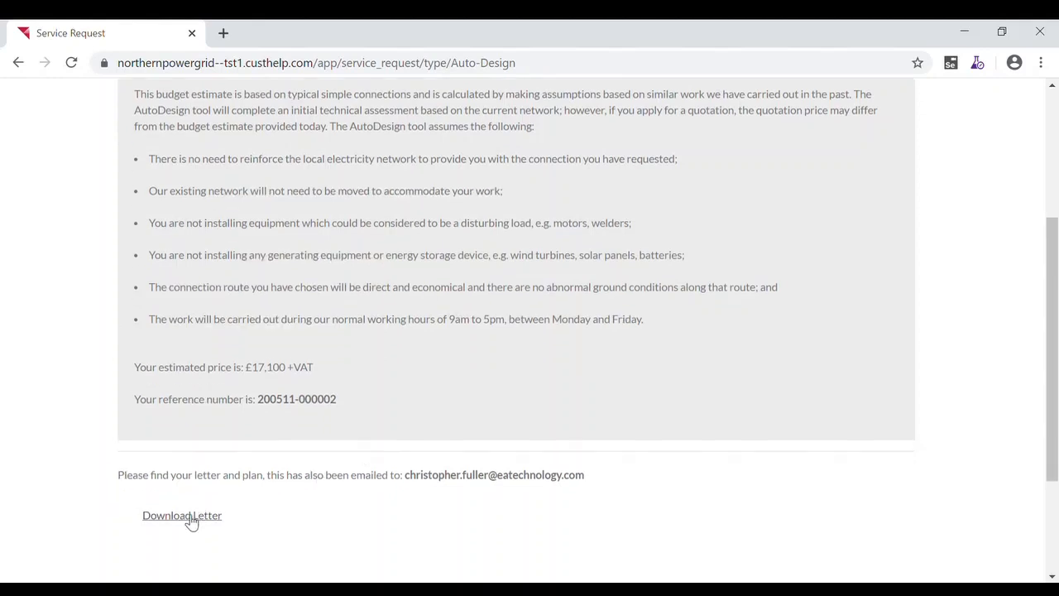
click(182, 515)
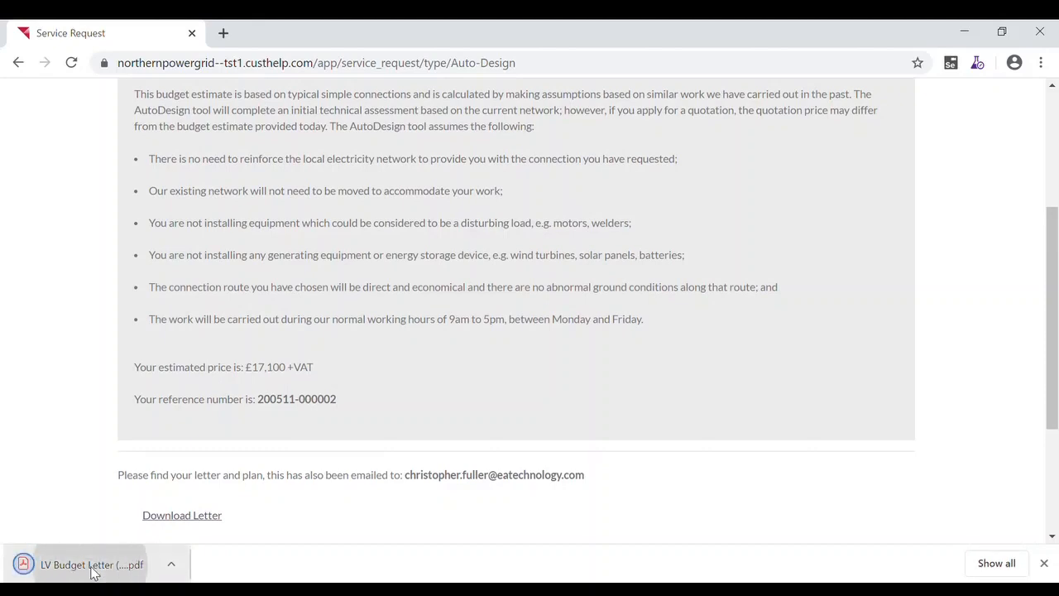
View LV Budget Letter (18).pdf from Chrome's download bar
click(92, 564)
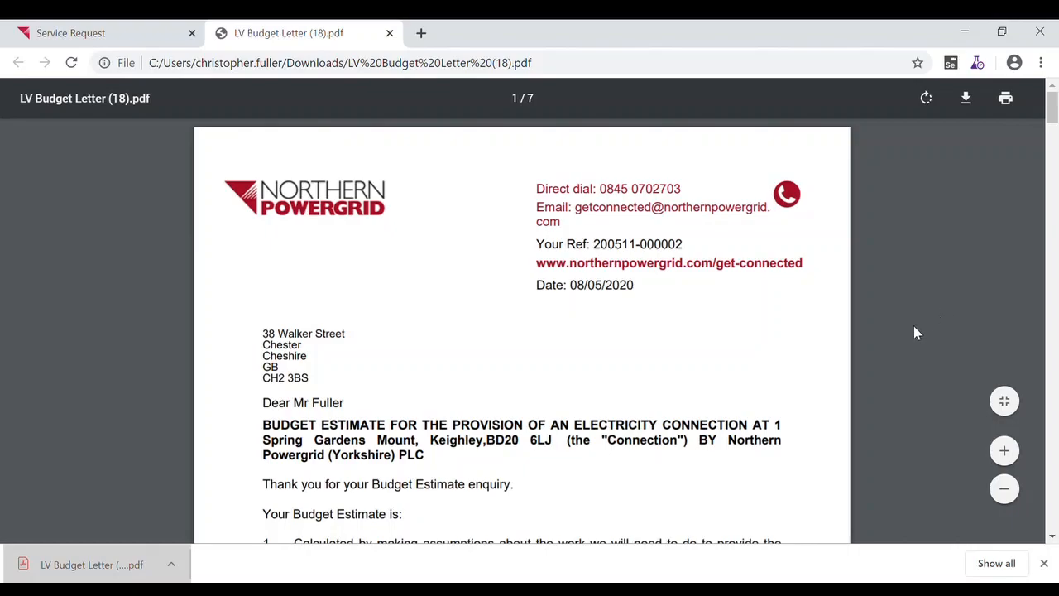
scroll(down, 3)
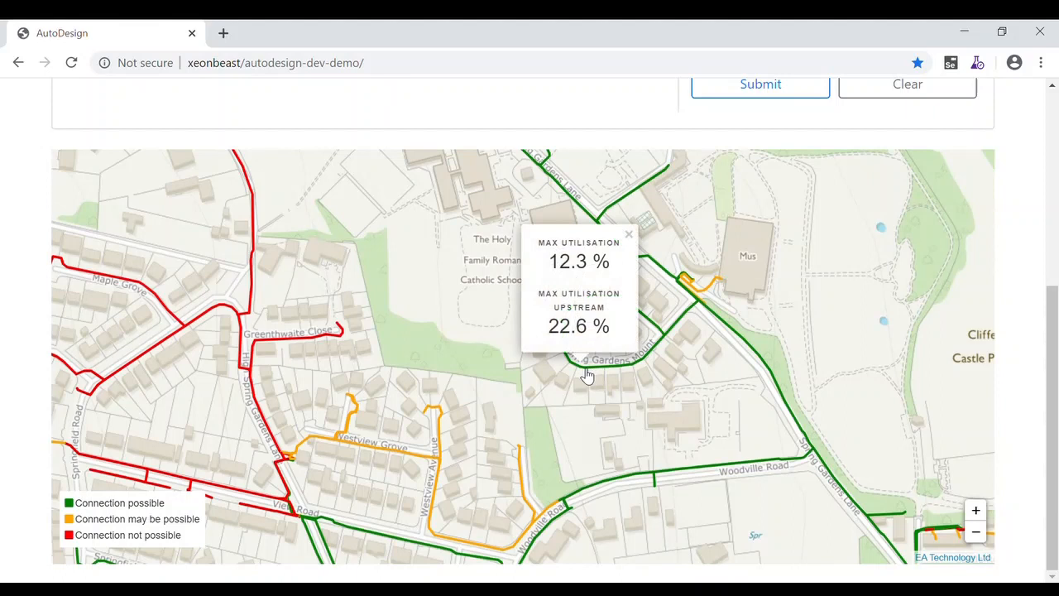
mouse_move(331, 343)
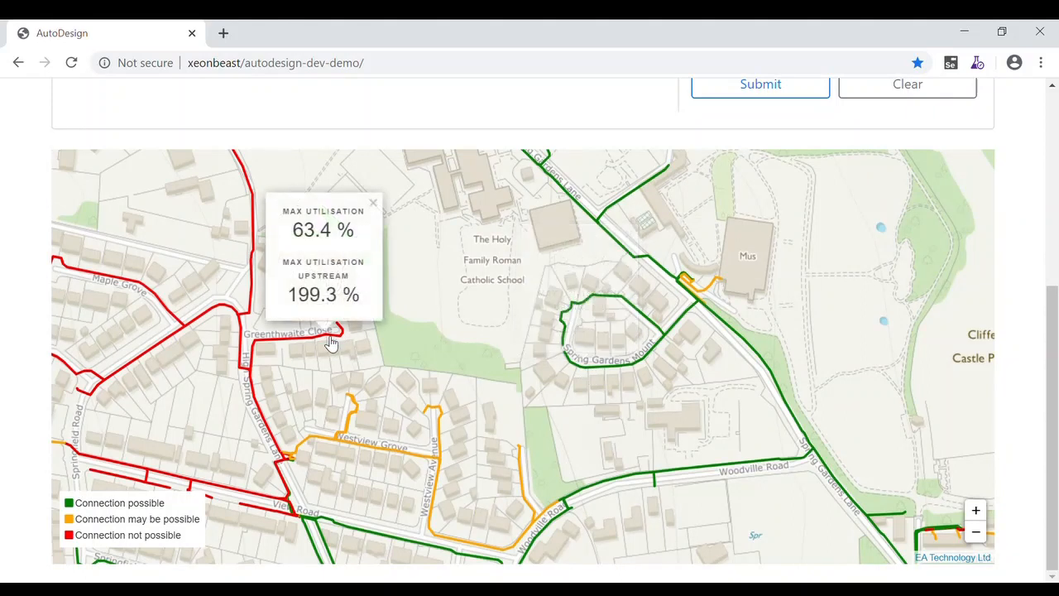
mouse_move(988, 195)
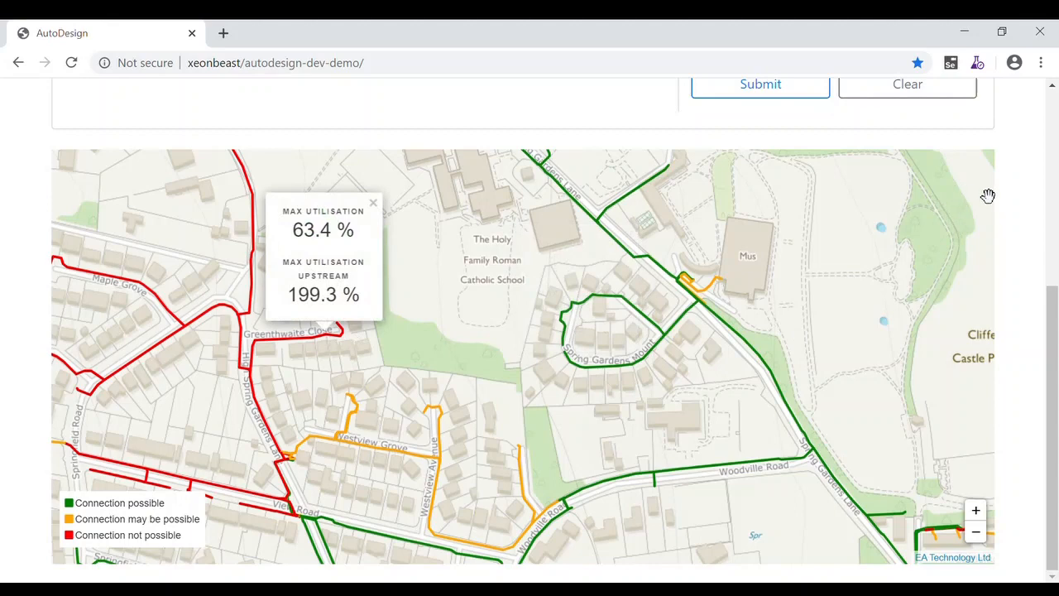
mouse_move(892, 321)
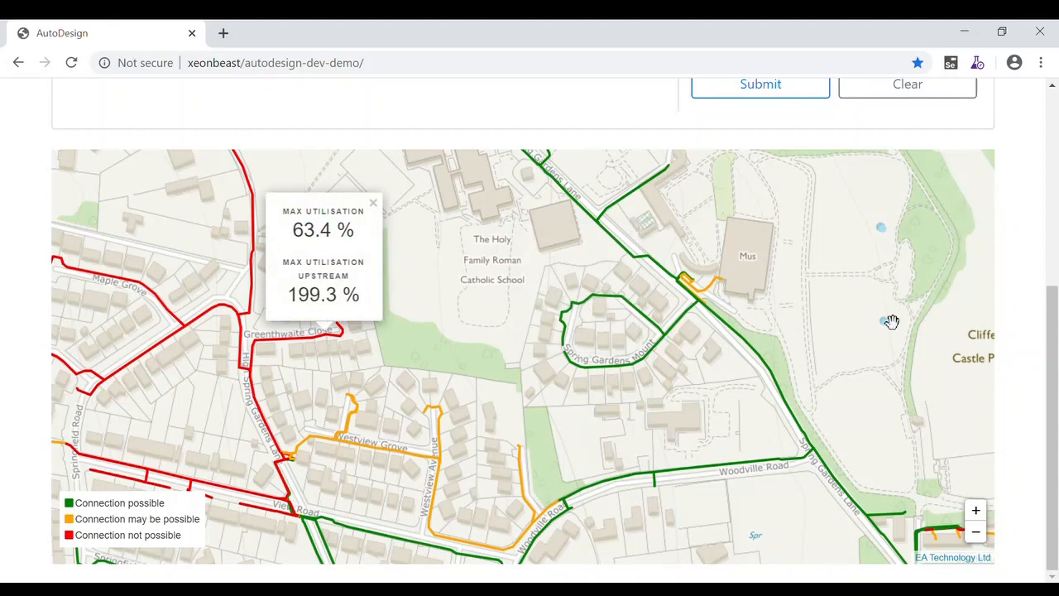